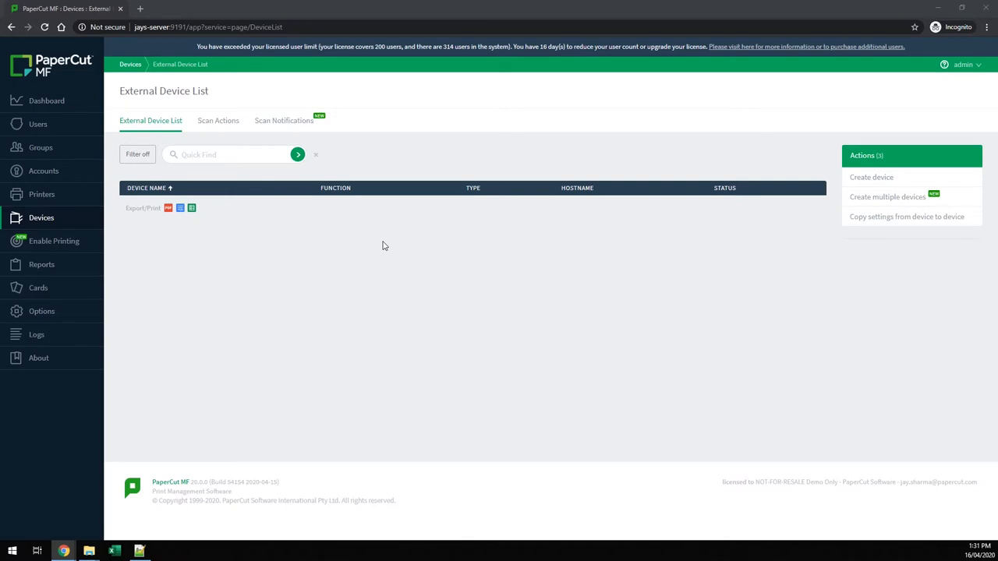
{"action": "mouse_move", "coordinate": [399, 246]}
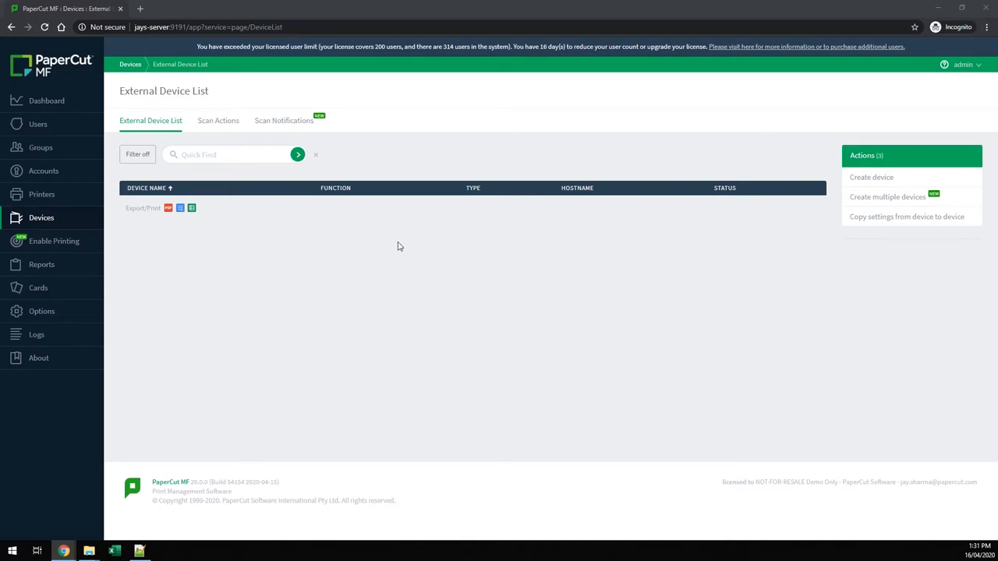
{"action": "mouse_move", "coordinate": [389, 247]}
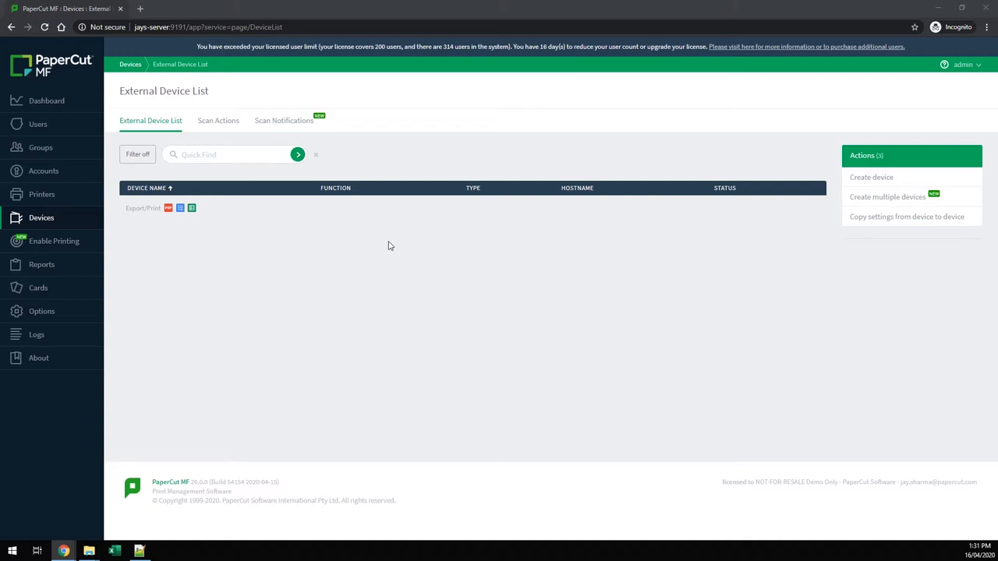
{"action": "mouse_move", "coordinate": [823, 209]}
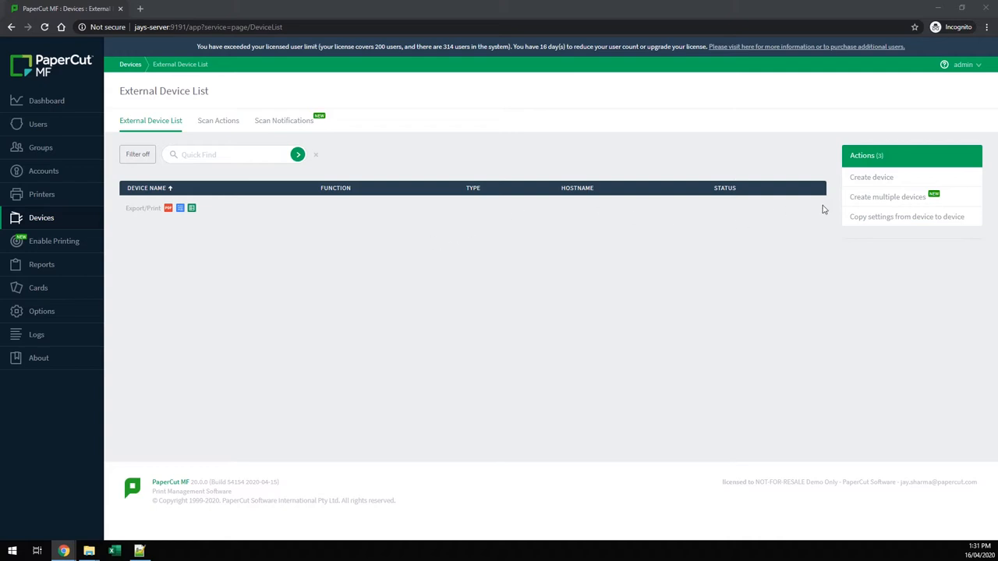
{"action": "mouse_move", "coordinate": [873, 201]}
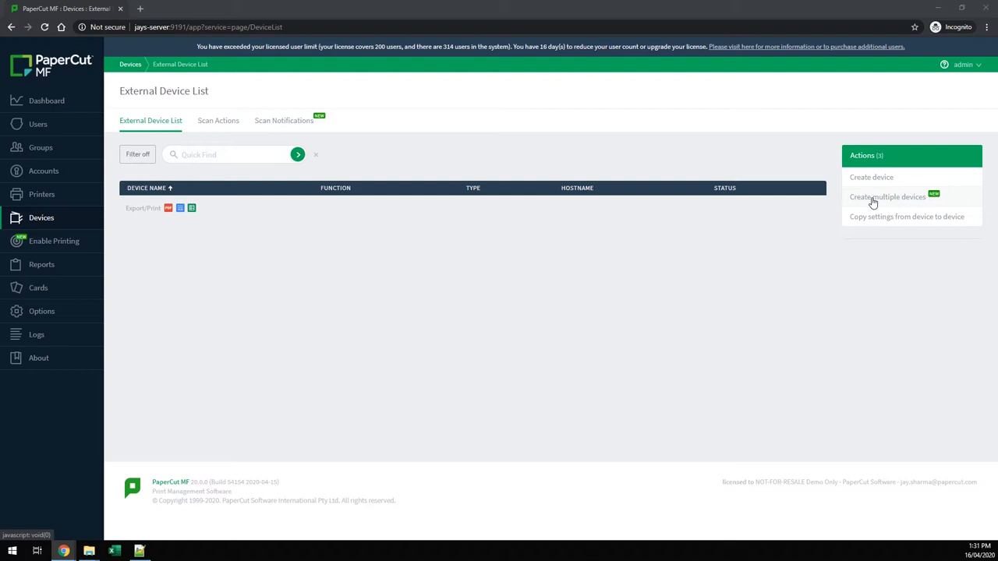
Start Create multiple devices from Actions and open the downloaded batch-devices (1).zip template
{"action": "left_click", "coordinate": [887, 197]}
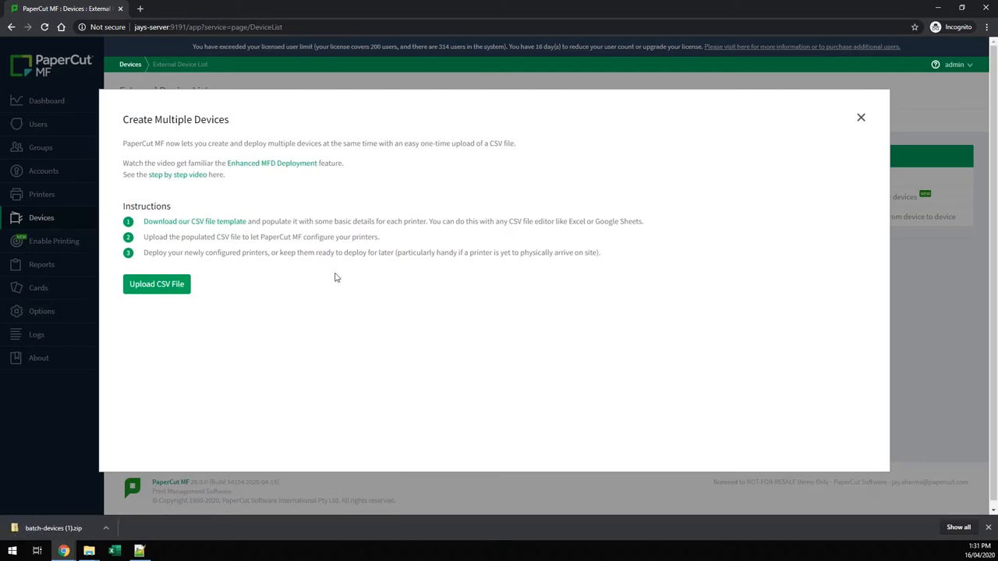
{"action": "left_click", "coordinate": [54, 526]}
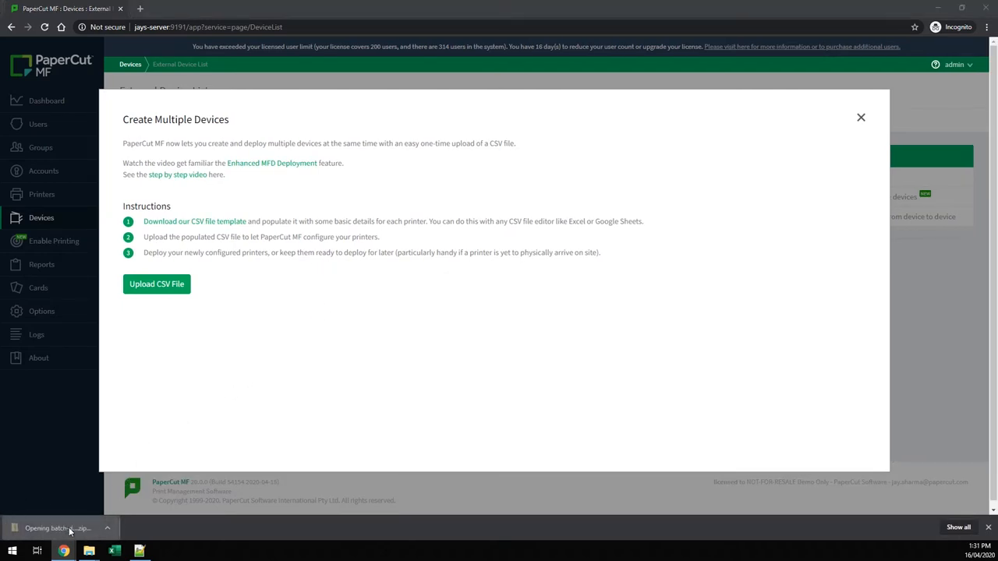
{"action": "left_click", "coordinate": [59, 527]}
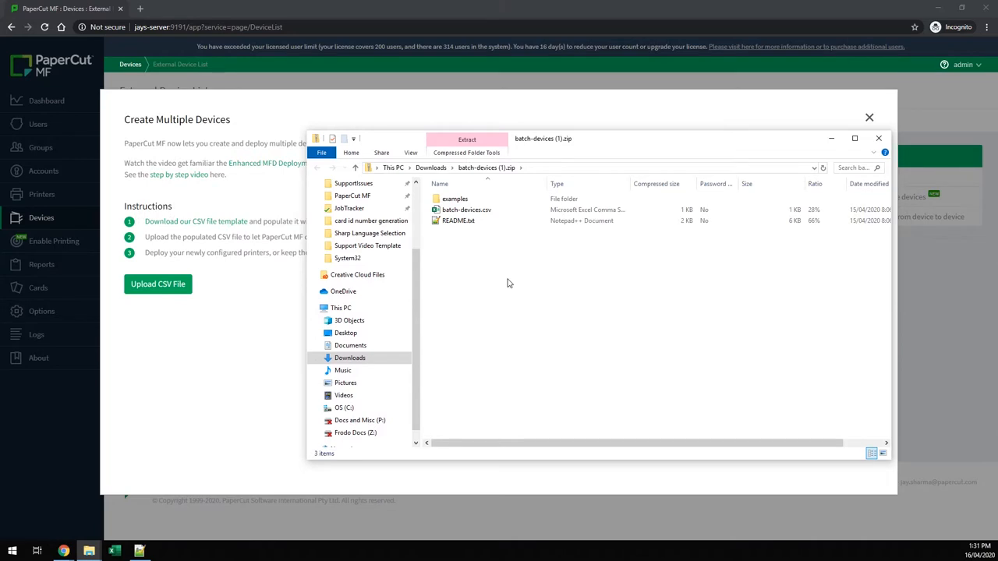
{"action": "left_click", "coordinate": [459, 221]}
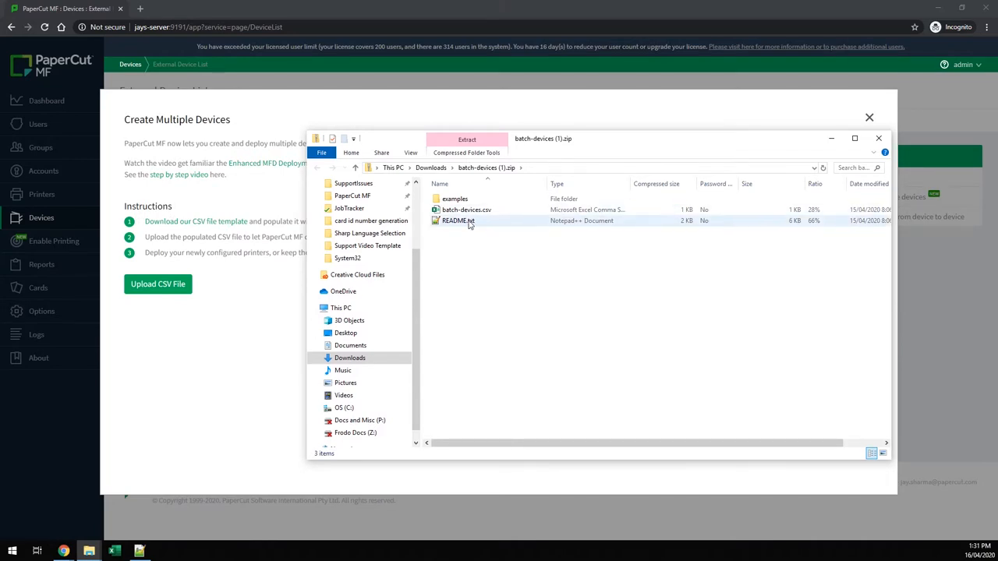
{"action": "left_click", "coordinate": [466, 208]}
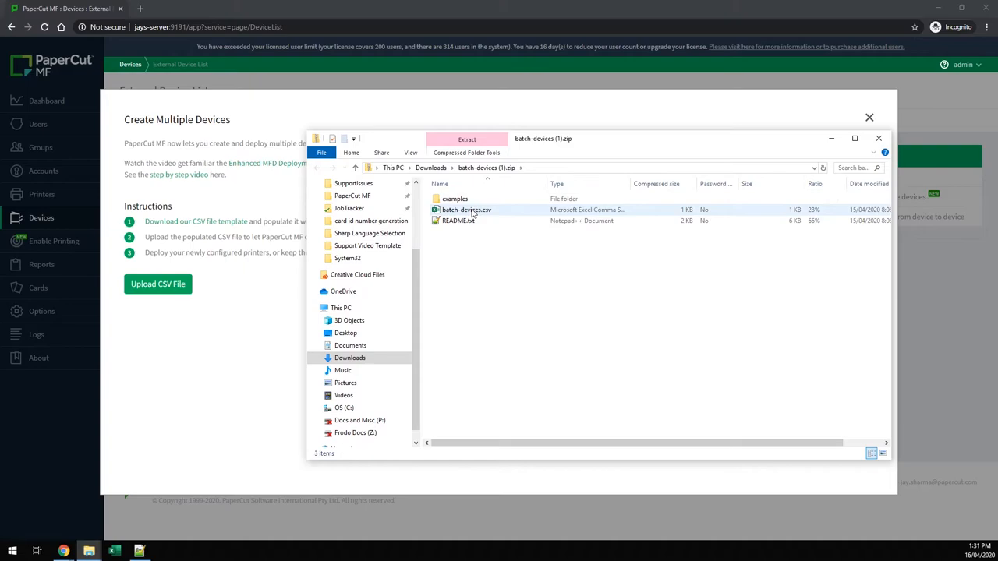
{"action": "double_click", "coordinate": [466, 209]}
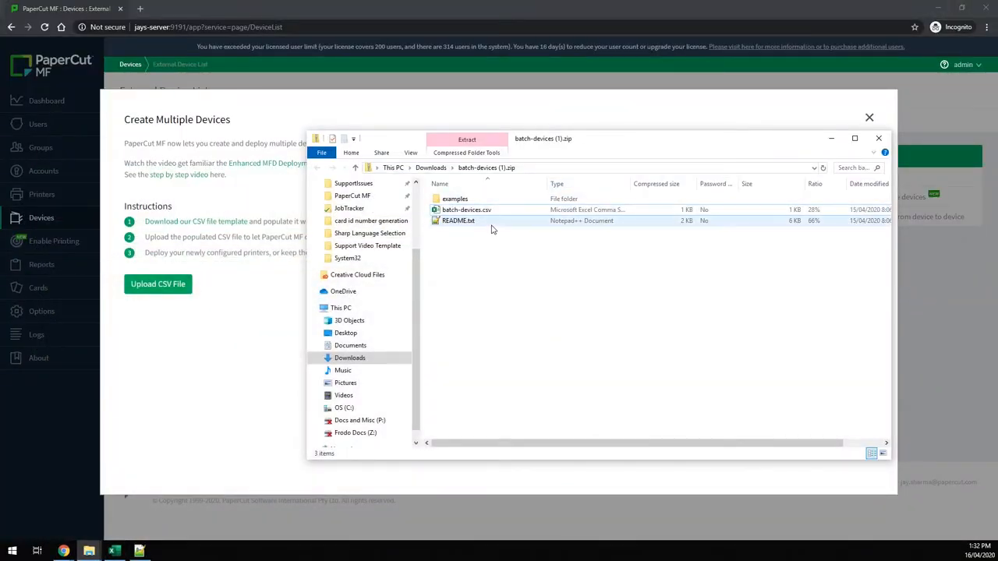
Read README.txt in Notepad++ through the CSV Columns and CSV Values device-type sections
{"action": "double_click", "coordinate": [459, 221]}
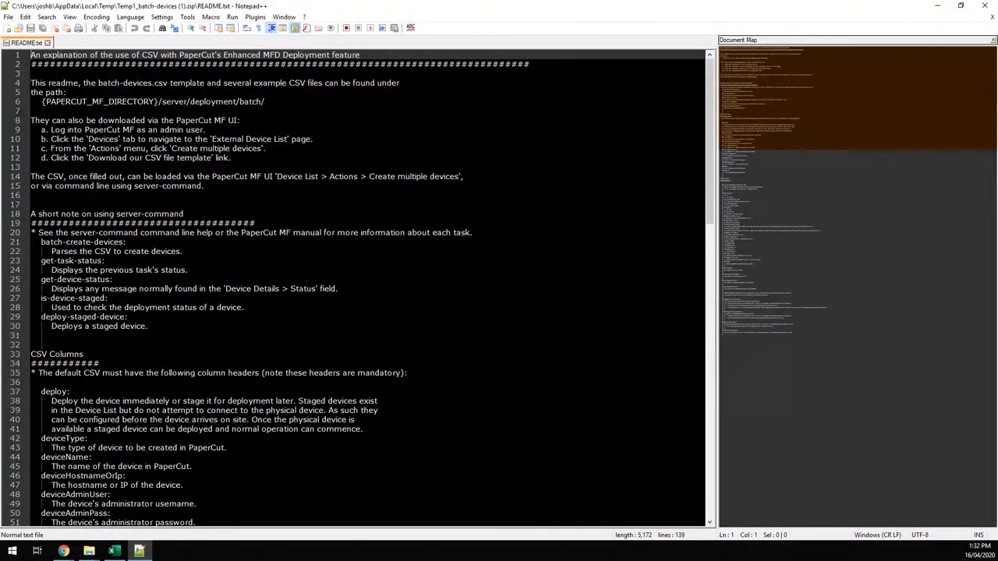
{"action": "scroll", "scroll_direction": "down", "scroll_amount": 3}
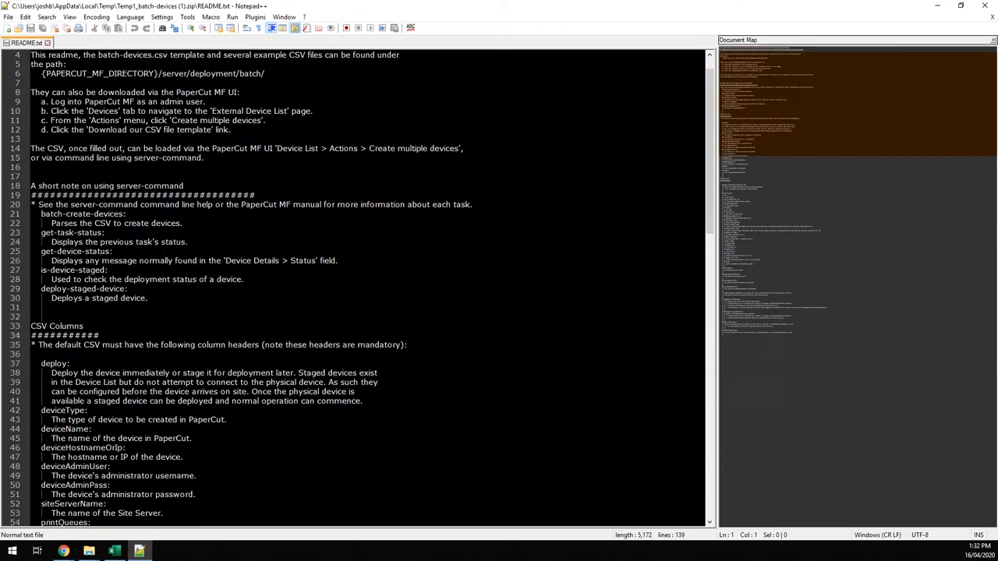
{"action": "scroll", "scroll_direction": "down", "scroll_amount": 3}
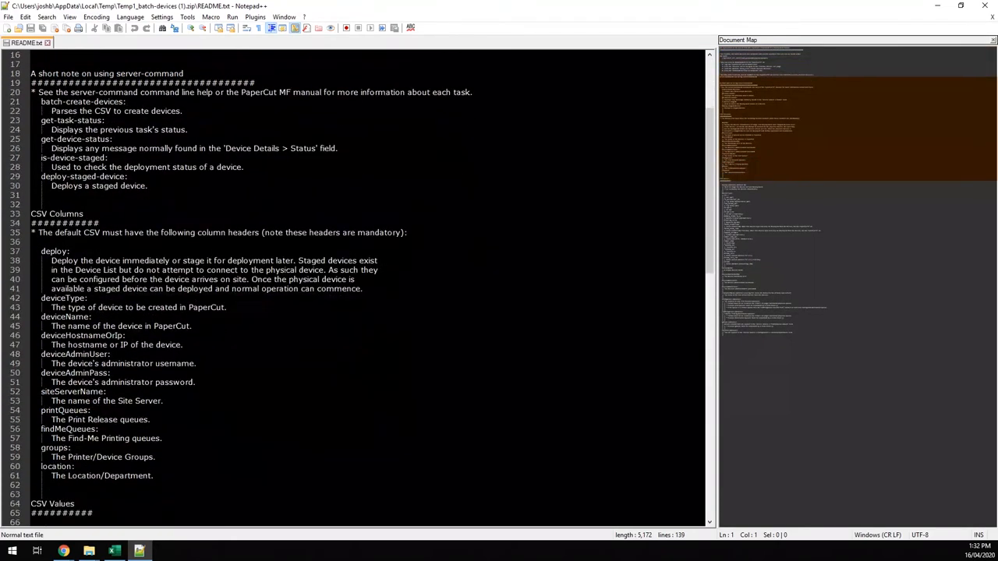
{"action": "scroll", "scroll_direction": "down", "scroll_amount": 3}
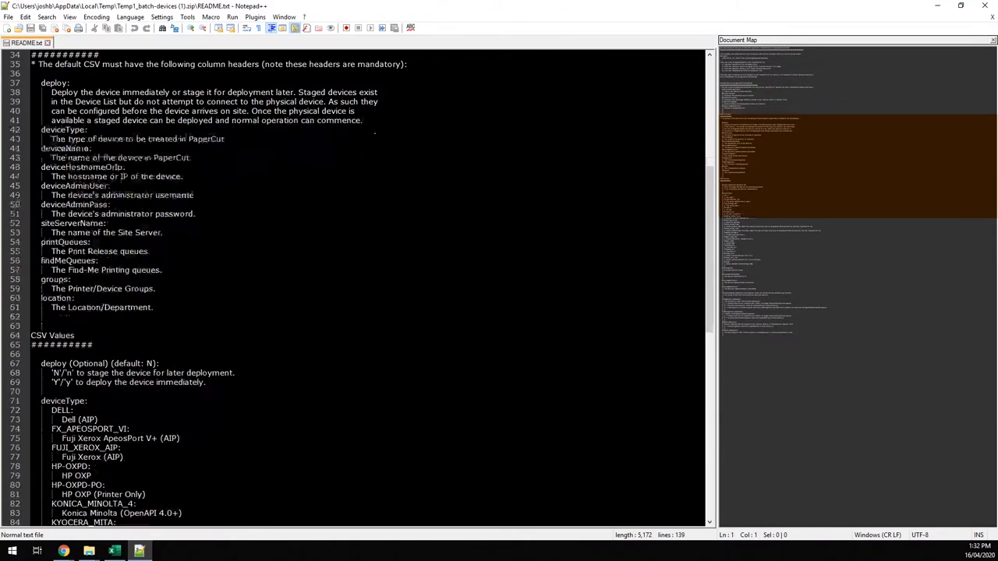
{"action": "scroll", "scroll_direction": "down", "scroll_amount": 3}
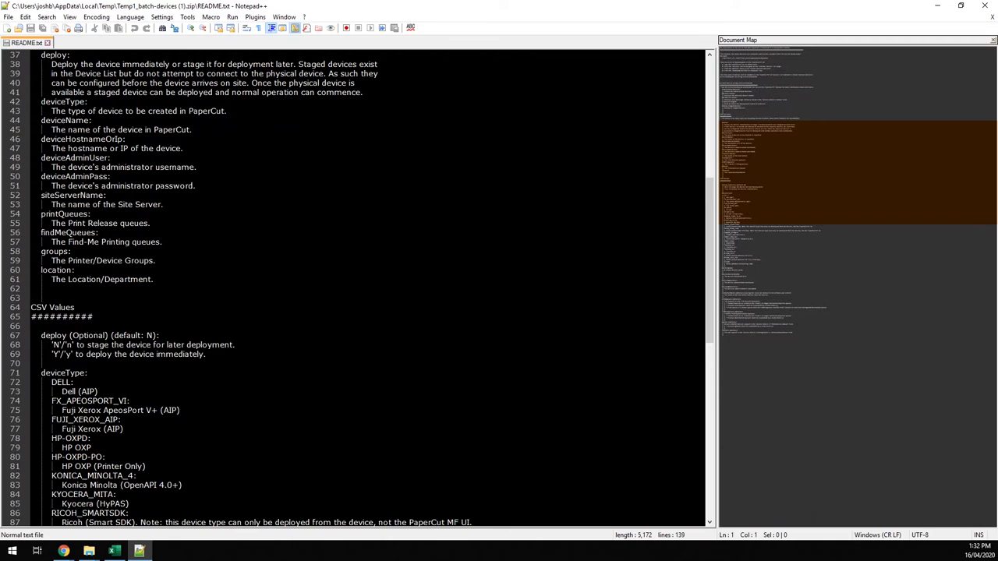
{"action": "scroll", "scroll_direction": "down", "scroll_amount": 3}
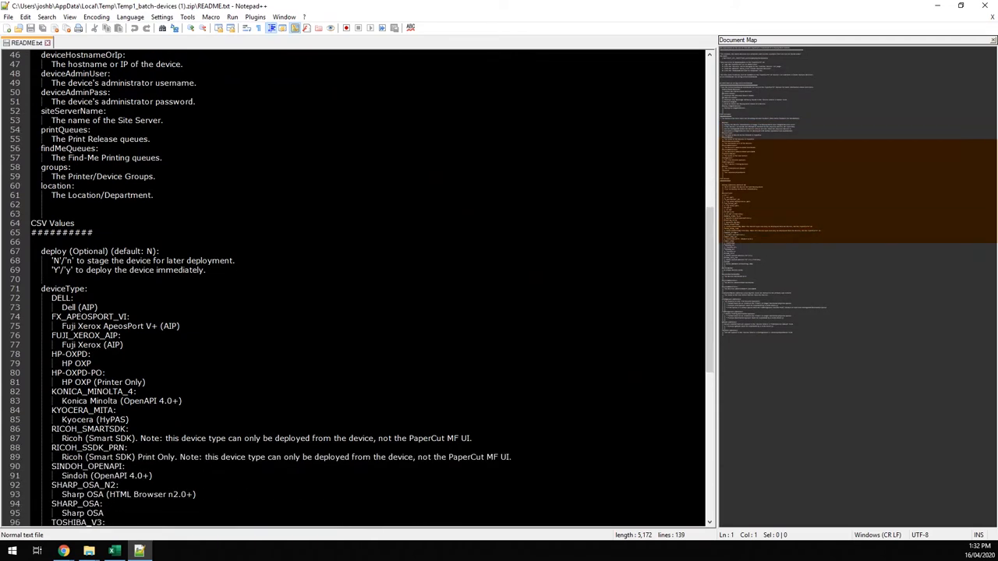
{"action": "scroll", "scroll_direction": "down", "scroll_amount": 3}
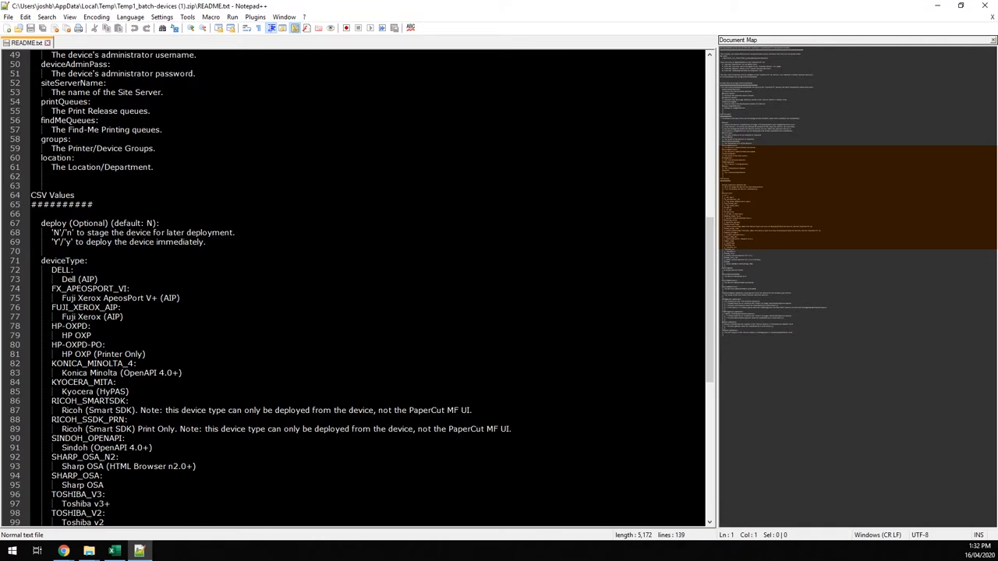
{"action": "scroll", "scroll_direction": "down", "scroll_amount": 3}
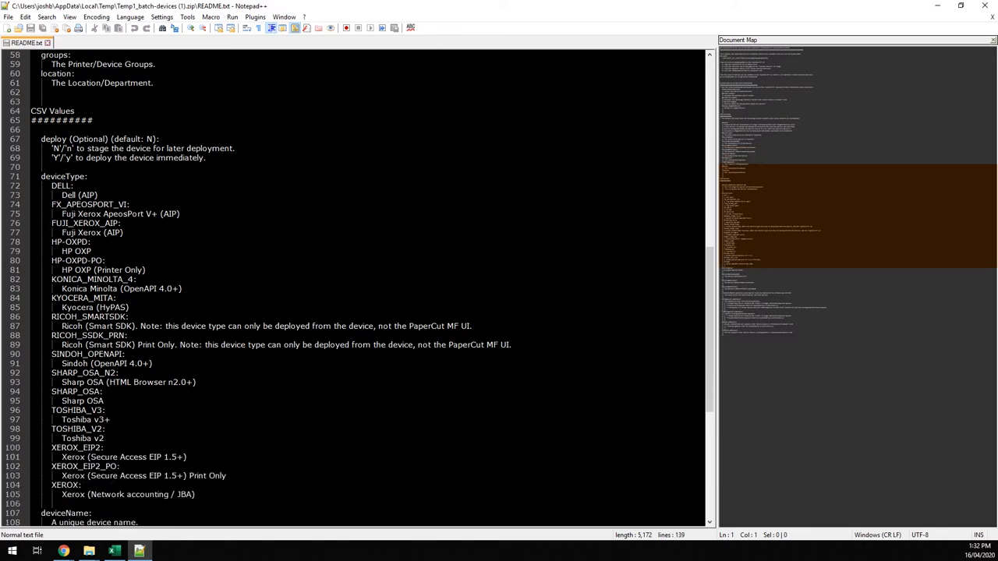
{"action": "scroll", "scroll_direction": "down", "scroll_amount": 3}
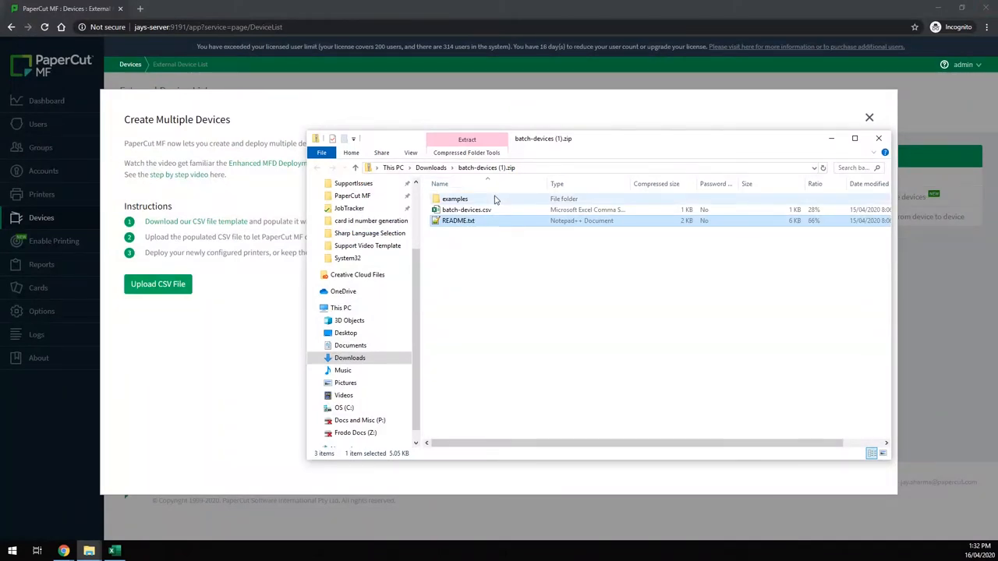
Browse the examples folder and its with-findMeQueues sample subfolder
{"action": "double_click", "coordinate": [455, 198]}
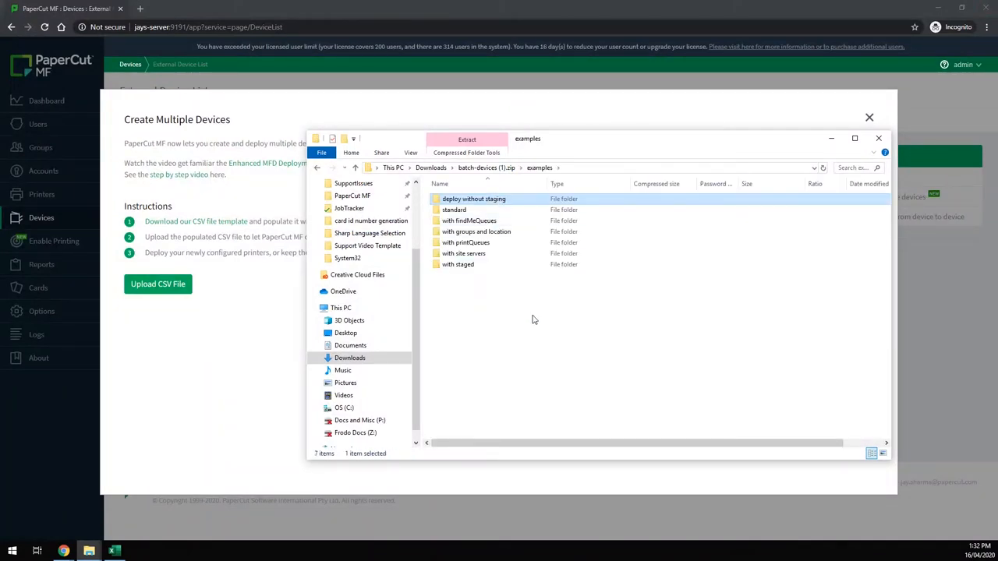
{"action": "left_click", "coordinate": [536, 320]}
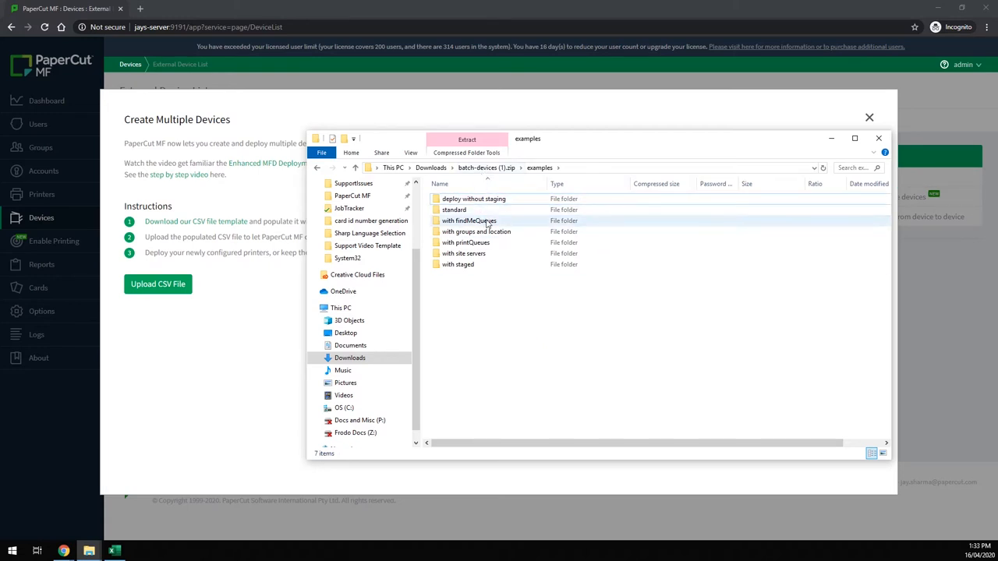
{"action": "left_click", "coordinate": [463, 253]}
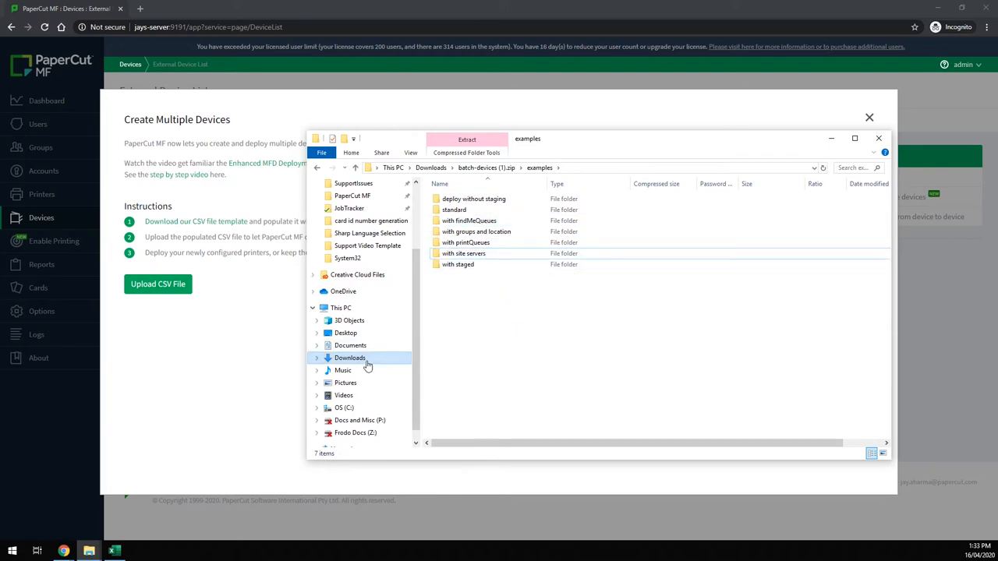
Open batch-devices-V4.csv from the Downloads folder in Excel
{"action": "left_click", "coordinate": [349, 357]}
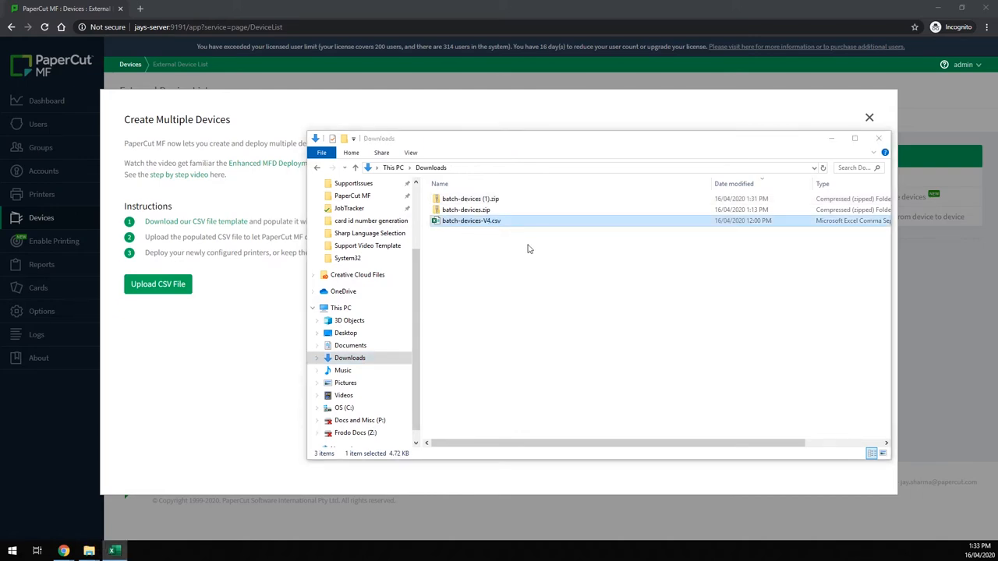
{"action": "double_click", "coordinate": [471, 221]}
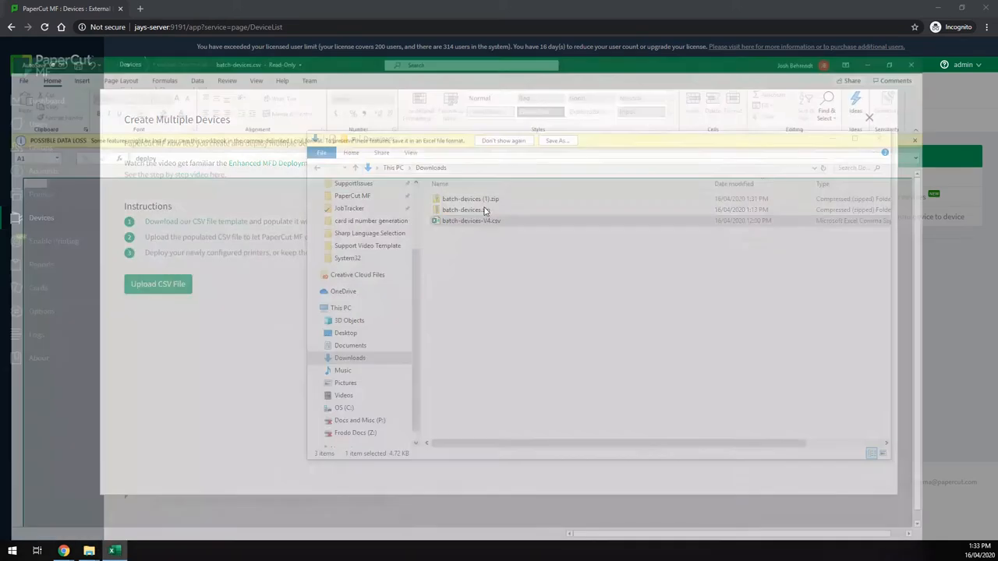
Review the 20 device rows in Excel from device type through groups and location, then return to PaperCut
{"action": "double_click", "coordinate": [471, 221]}
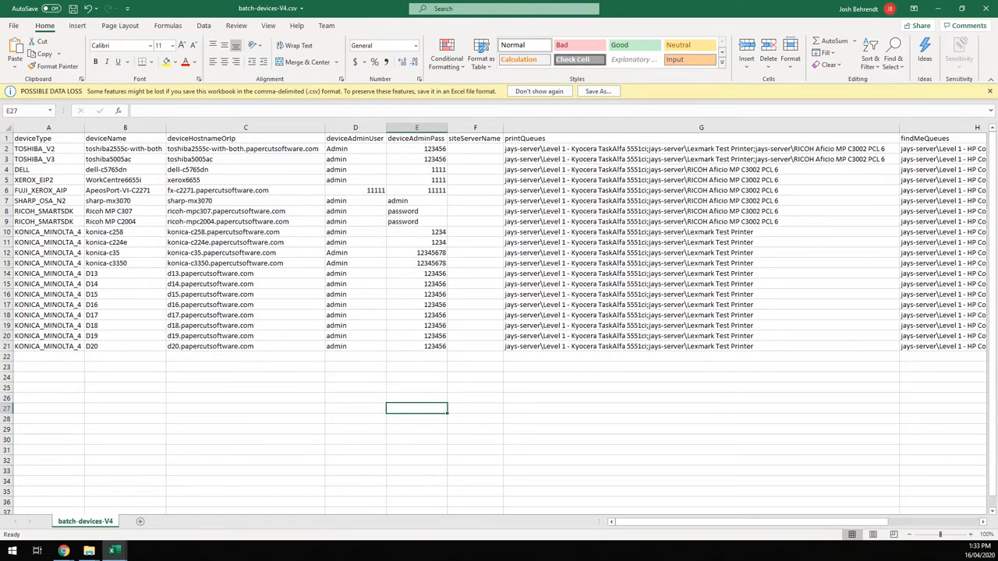
{"action": "scroll", "scroll_direction": "right", "scroll_amount": 3}
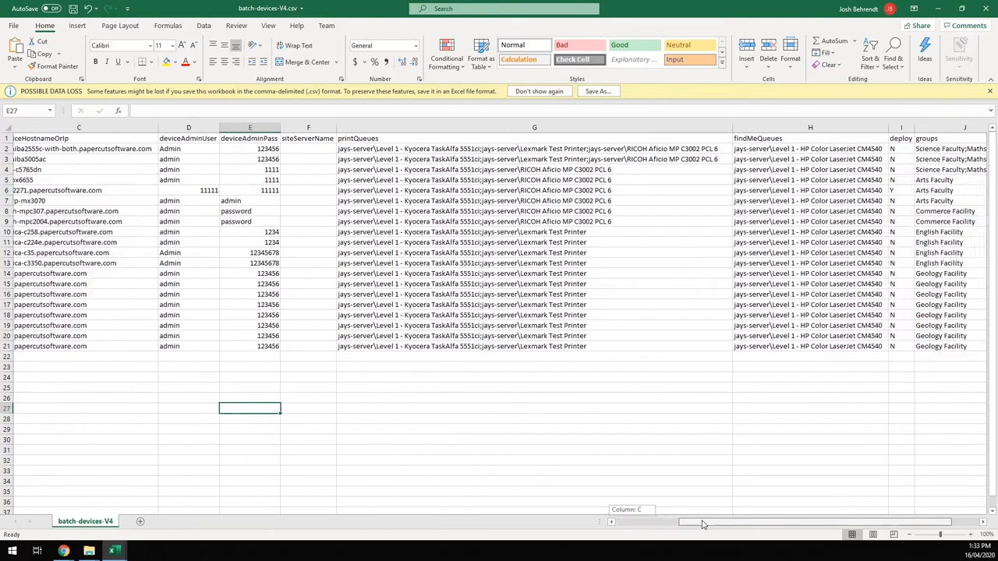
{"action": "scroll", "scroll_direction": "right", "scroll_amount": 3}
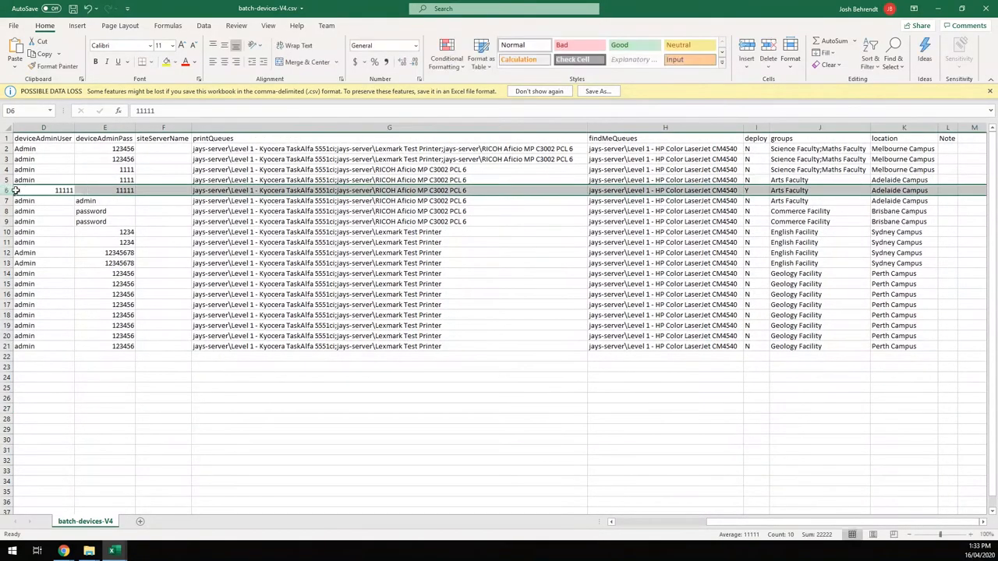
{"action": "scroll", "scroll_direction": "left", "scroll_amount": 3}
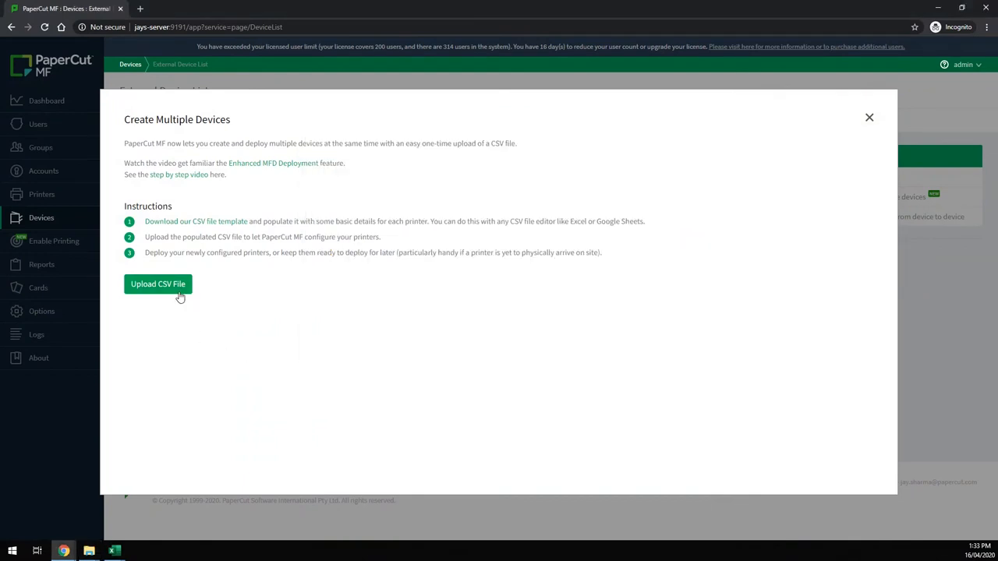
Upload batch-devices-V4.csv and review the preview of 20 devices ready to create
{"action": "left_click", "coordinate": [157, 284]}
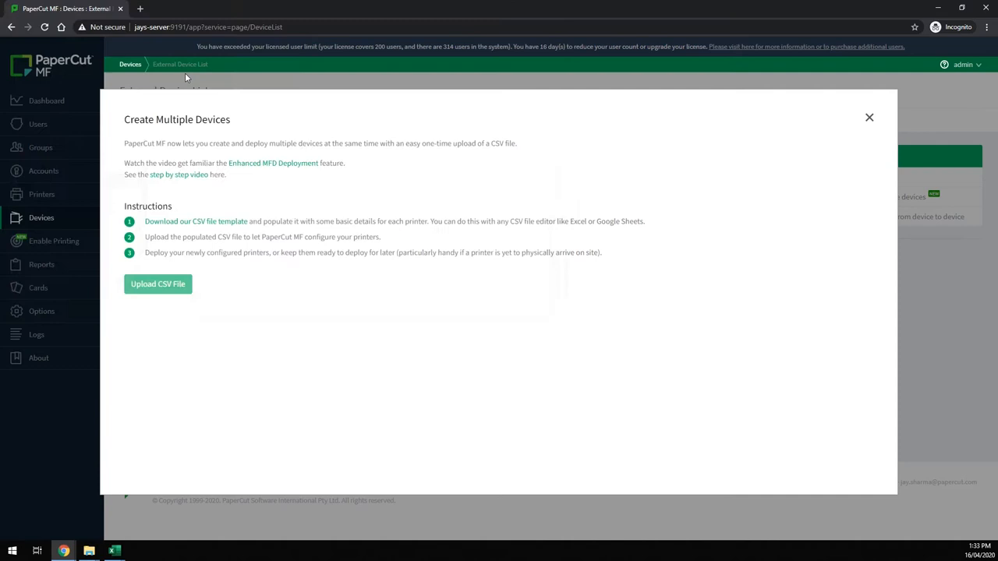
{"action": "left_click", "coordinate": [158, 284]}
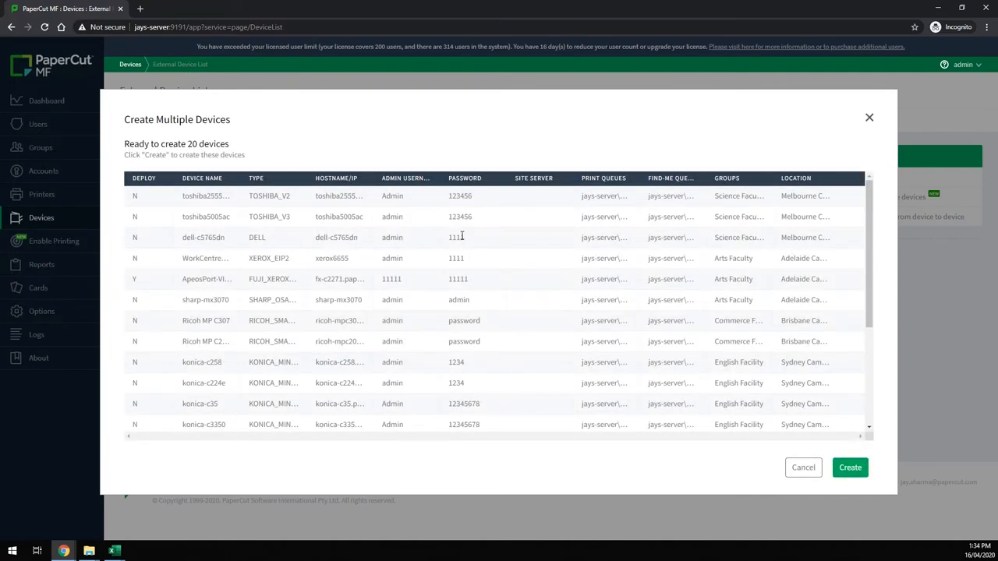
{"action": "scroll", "scroll_direction": "down", "scroll_amount": 3}
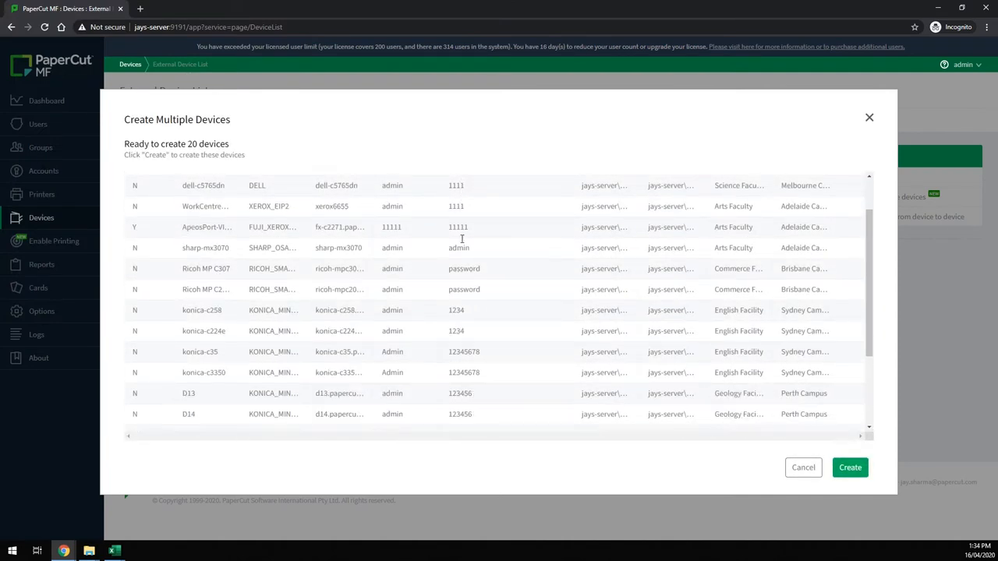
{"action": "scroll", "scroll_direction": "down", "scroll_amount": 3}
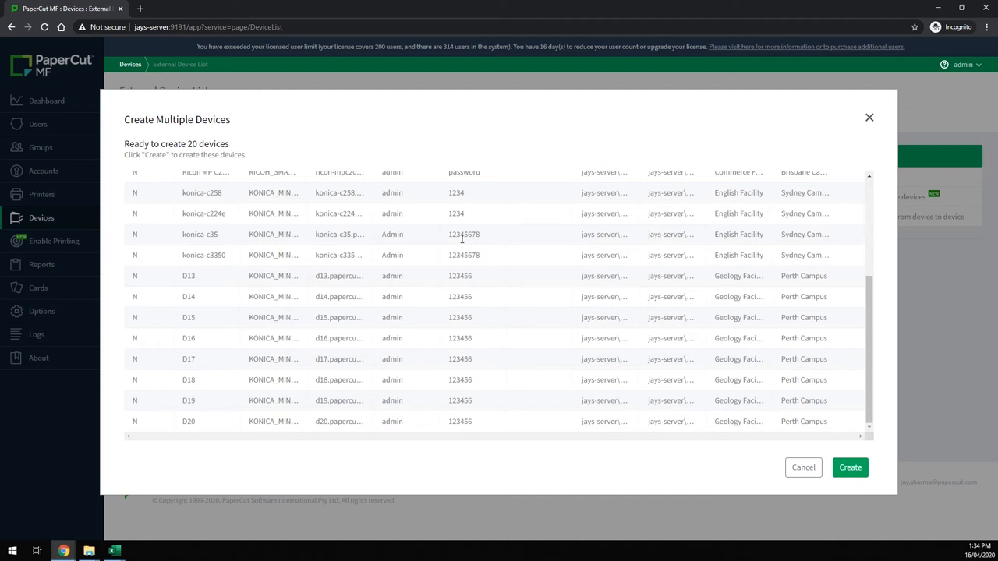
{"action": "mouse_move", "coordinate": [440, 257]}
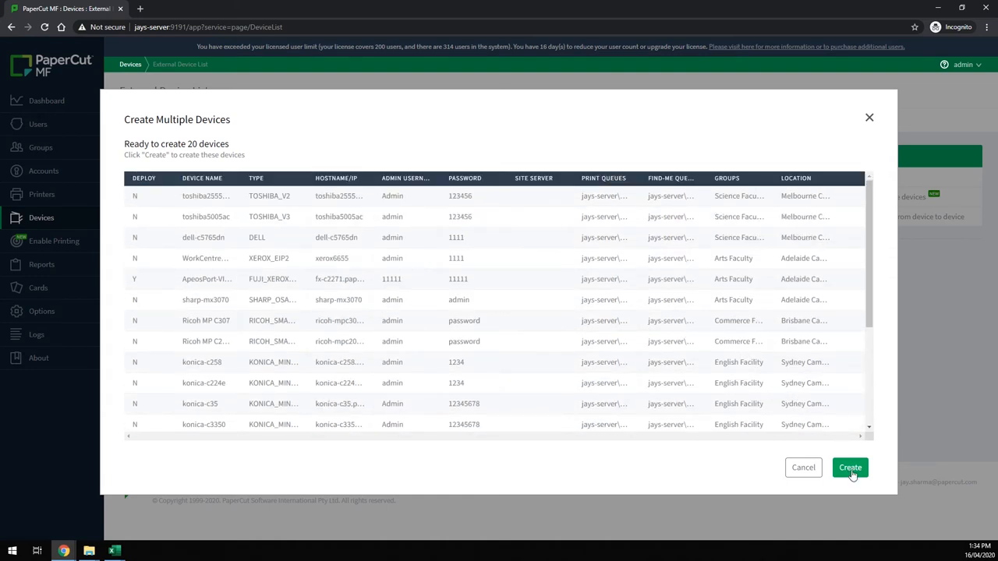
Create all 20 previewed devices and dismiss the confirmation to return to the External Device List
{"action": "left_click", "coordinate": [849, 468]}
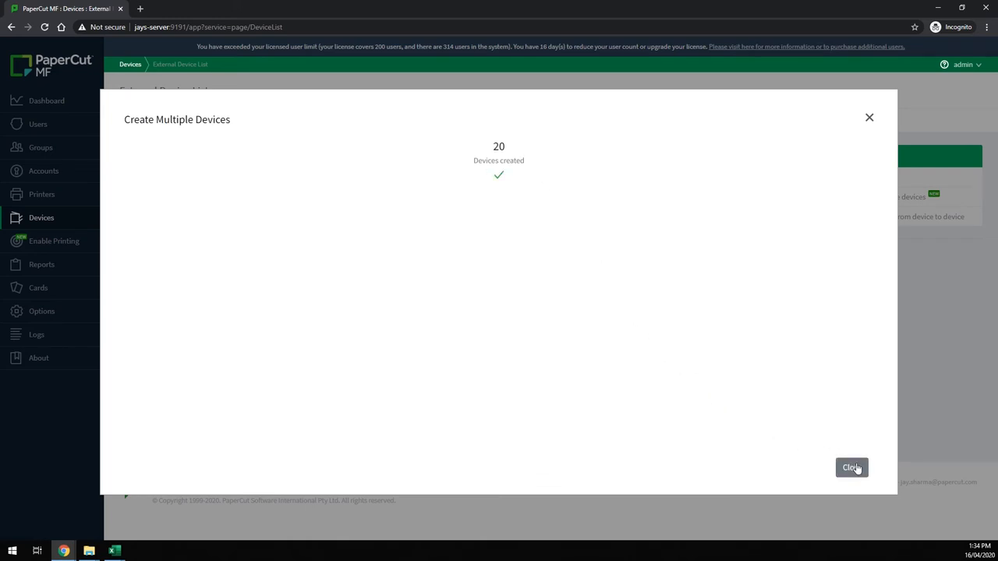
{"action": "left_click", "coordinate": [851, 467]}
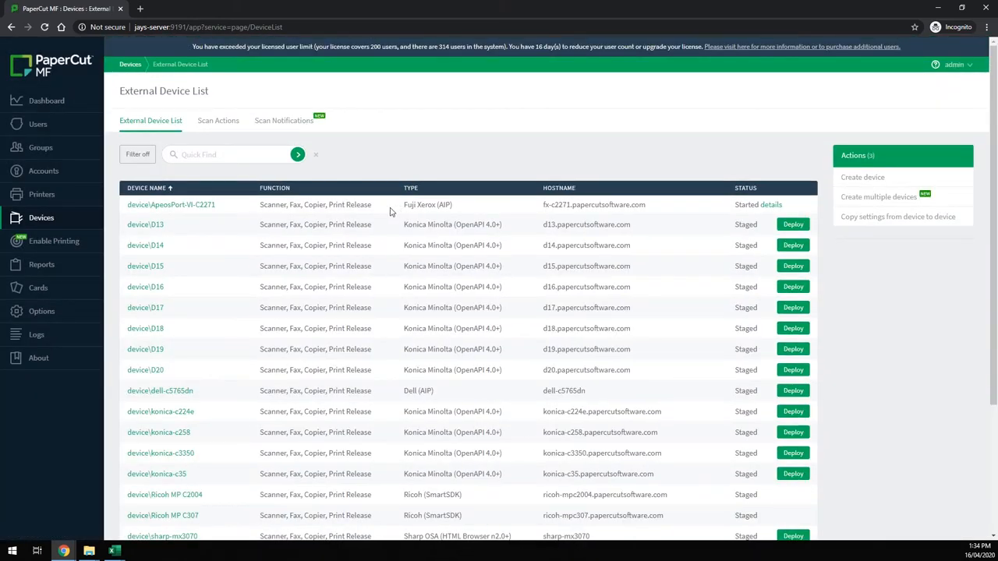
{"action": "mouse_move", "coordinate": [397, 212]}
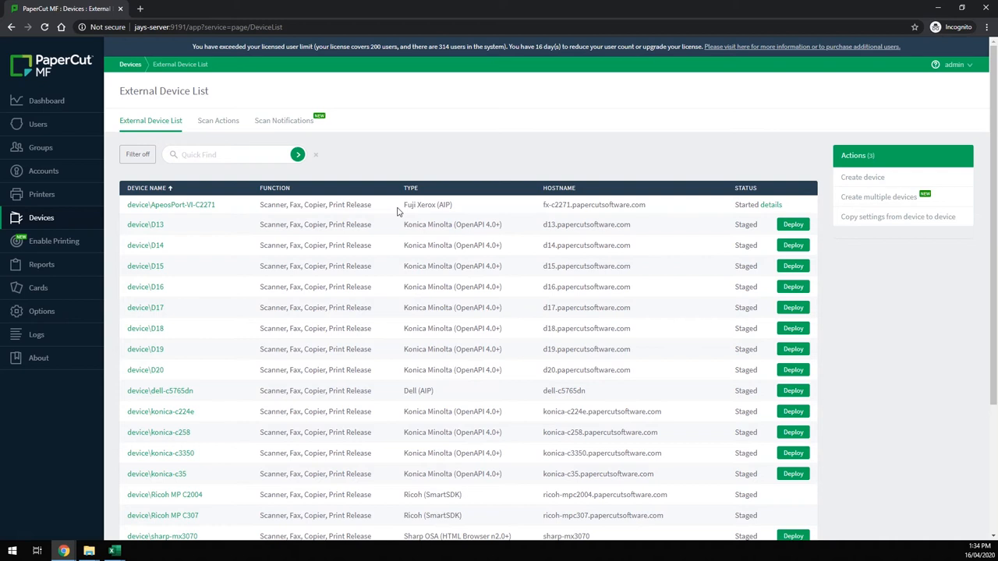
{"action": "mouse_move", "coordinate": [749, 209]}
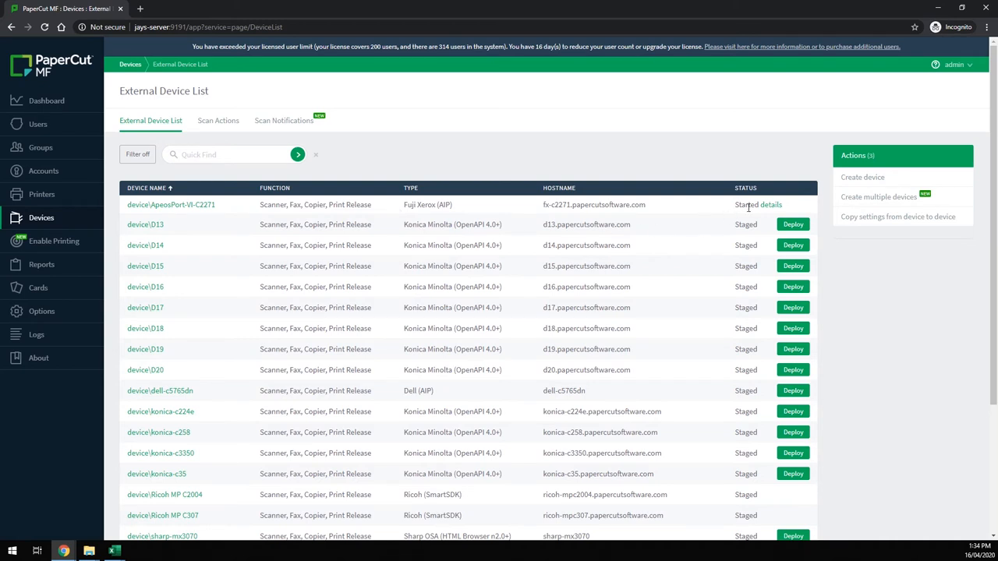
{"action": "mouse_move", "coordinate": [702, 302]}
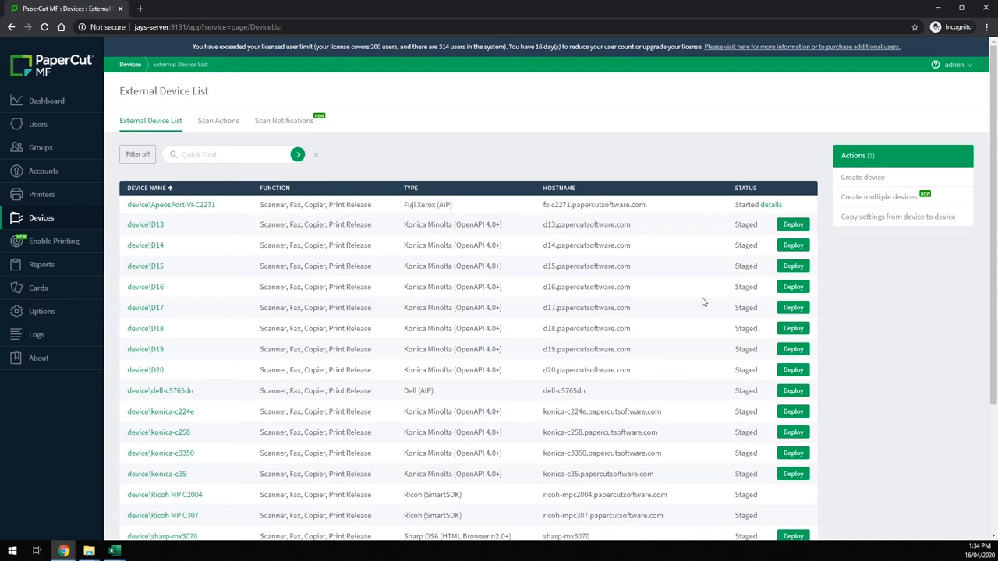
Deploy the device\konica-c224e row from the External Device List
{"action": "scroll", "scroll_direction": "down", "scroll_amount": 3}
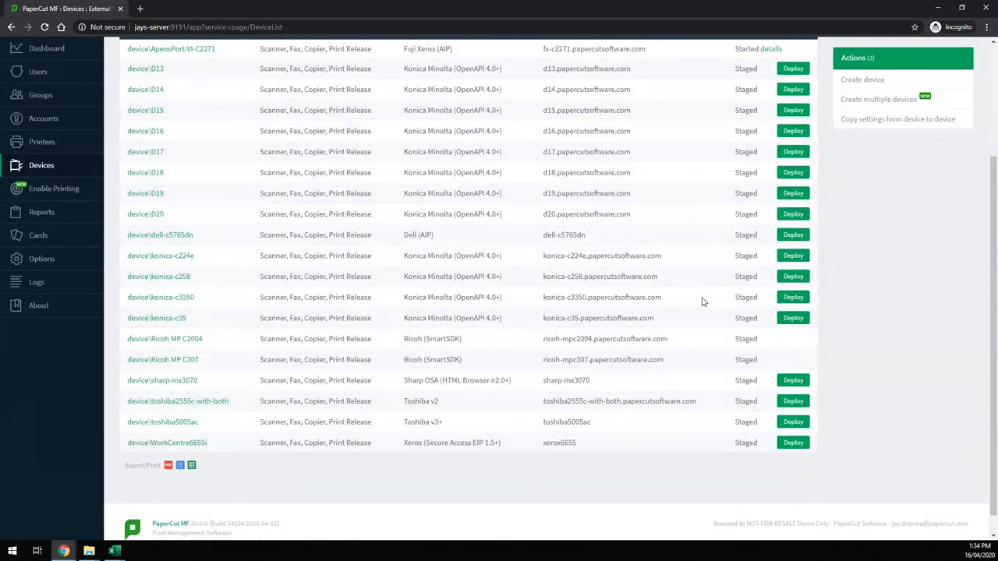
{"action": "mouse_move", "coordinate": [383, 377]}
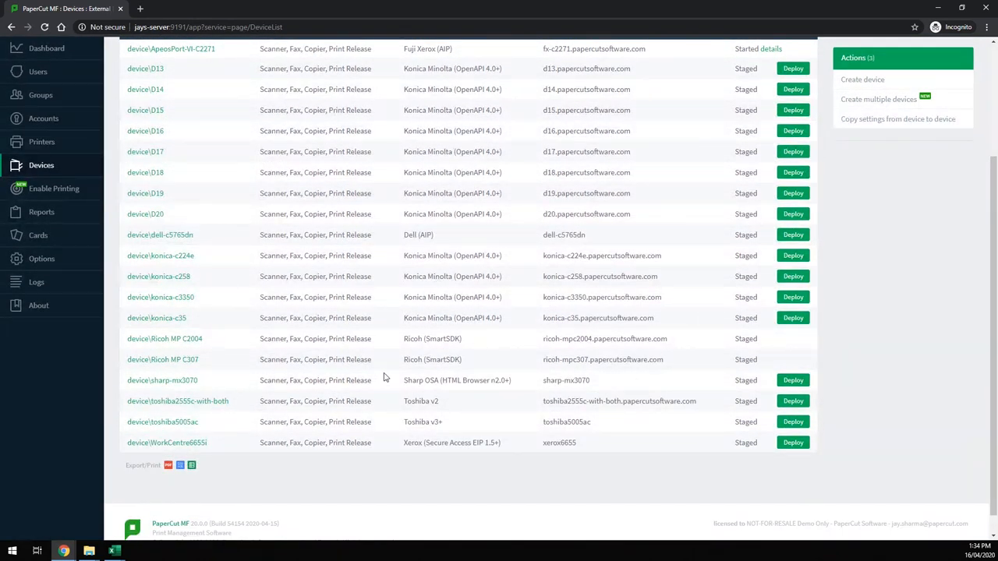
{"action": "mouse_move", "coordinate": [387, 346]}
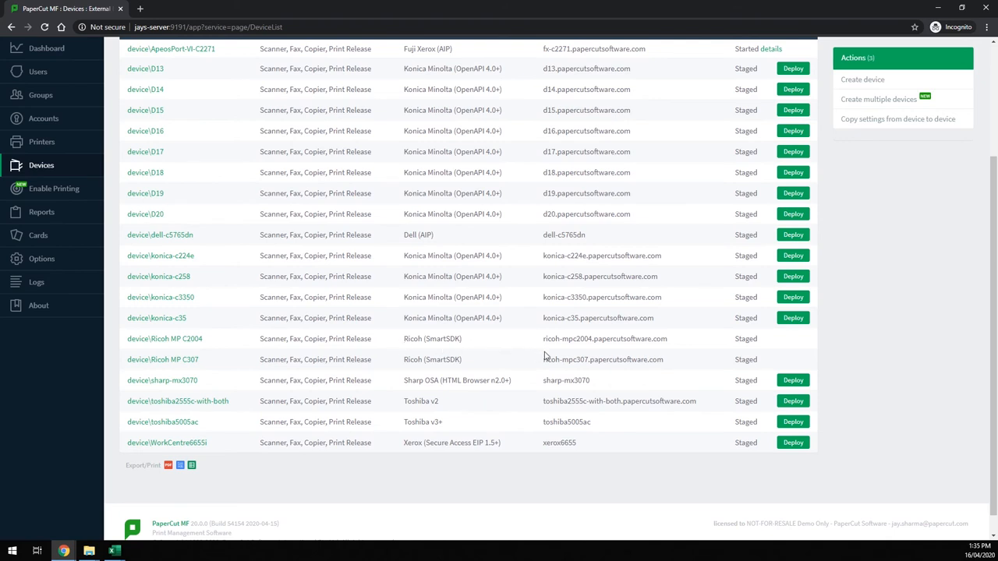
{"action": "mouse_move", "coordinate": [740, 352]}
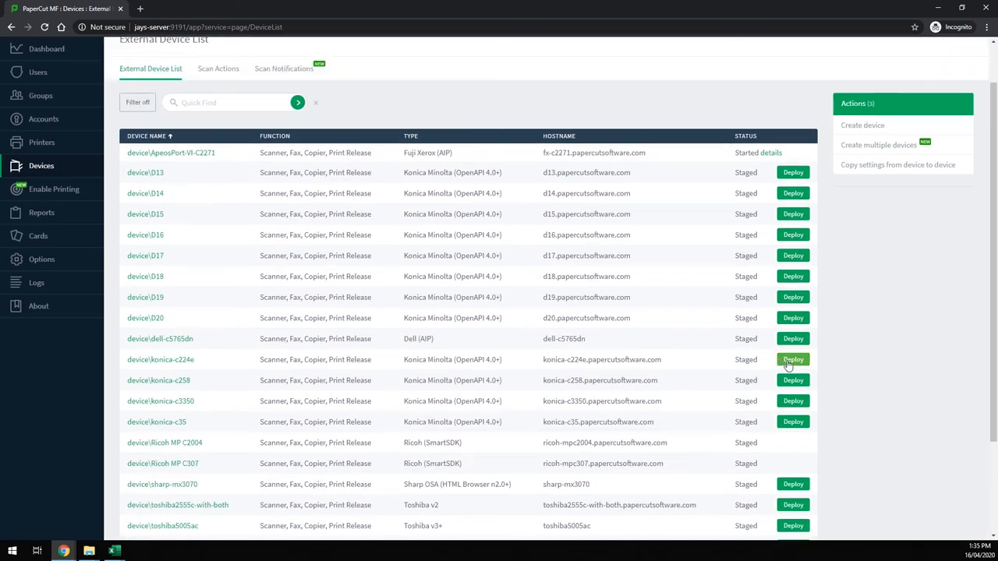
{"action": "left_click", "coordinate": [792, 359]}
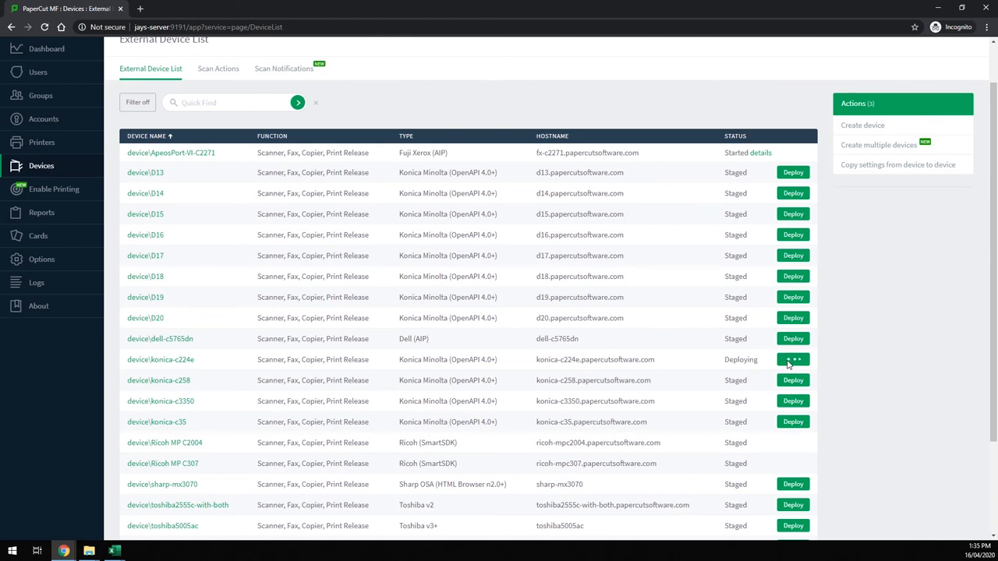